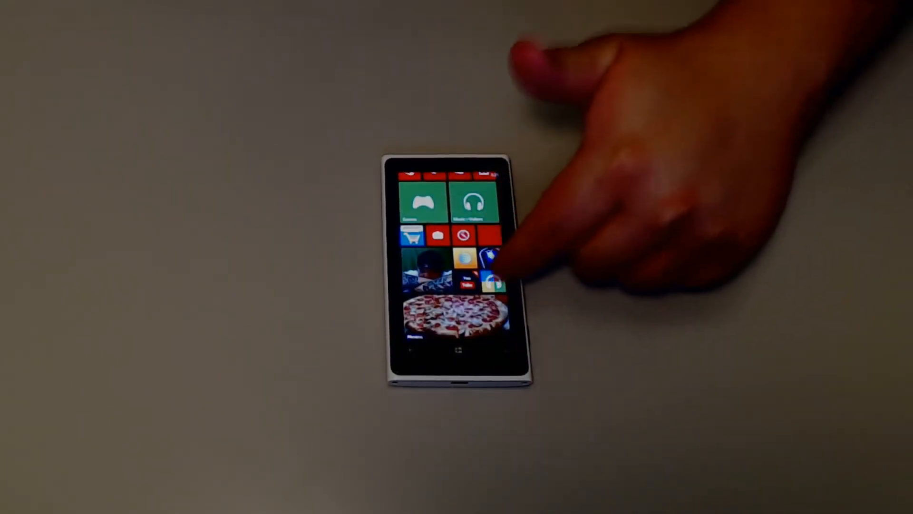
# Step: Leave the home tiles and scroll the app list down to Calculator, Camera and eBay
pyautogui.click(488, 254)
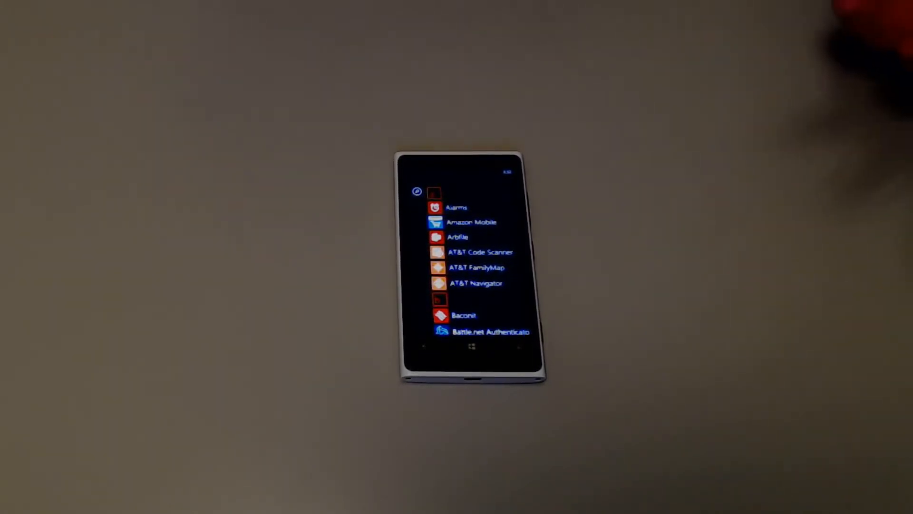
pyautogui.scroll(-3)
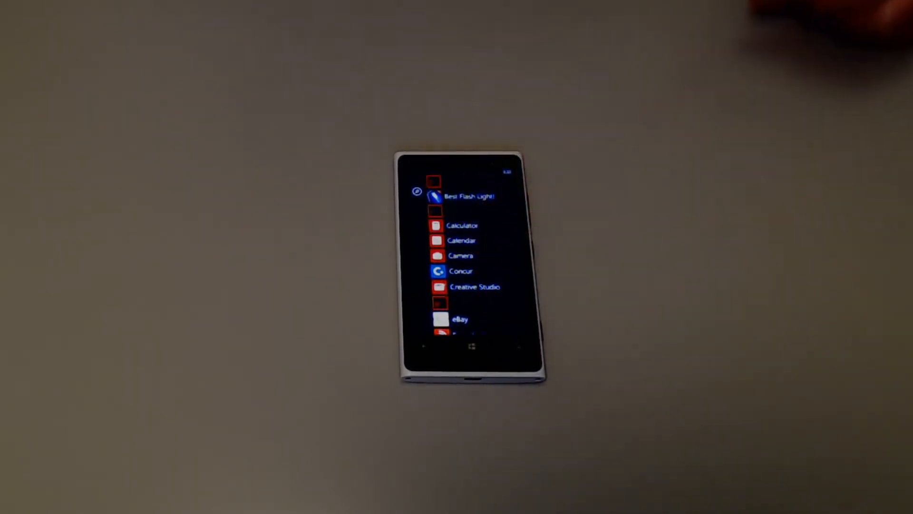